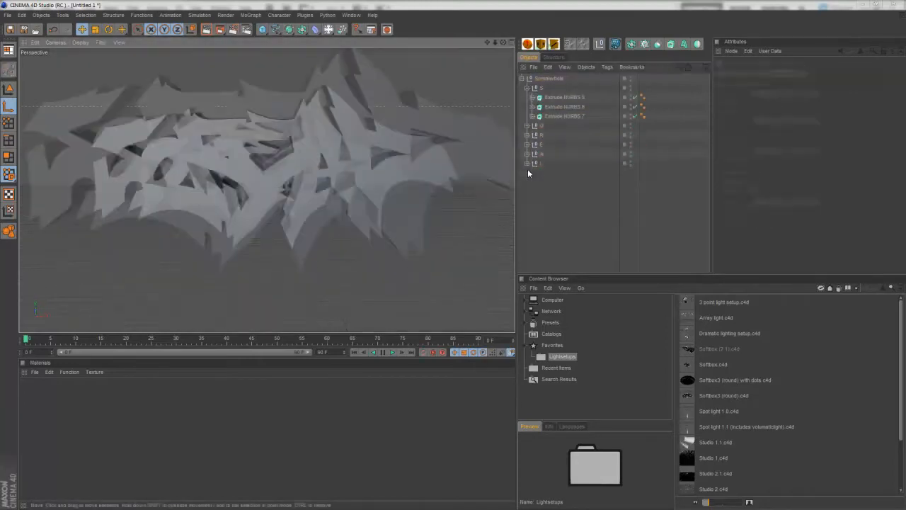
- Select an Extrude NURBS letter object to show its caps and rounding settings
{"action": "left_click", "coordinate": [564, 125]}
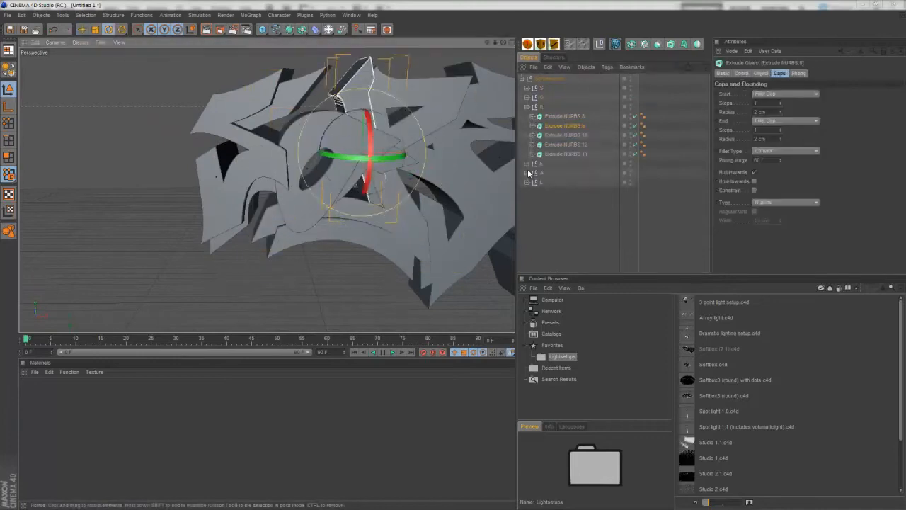